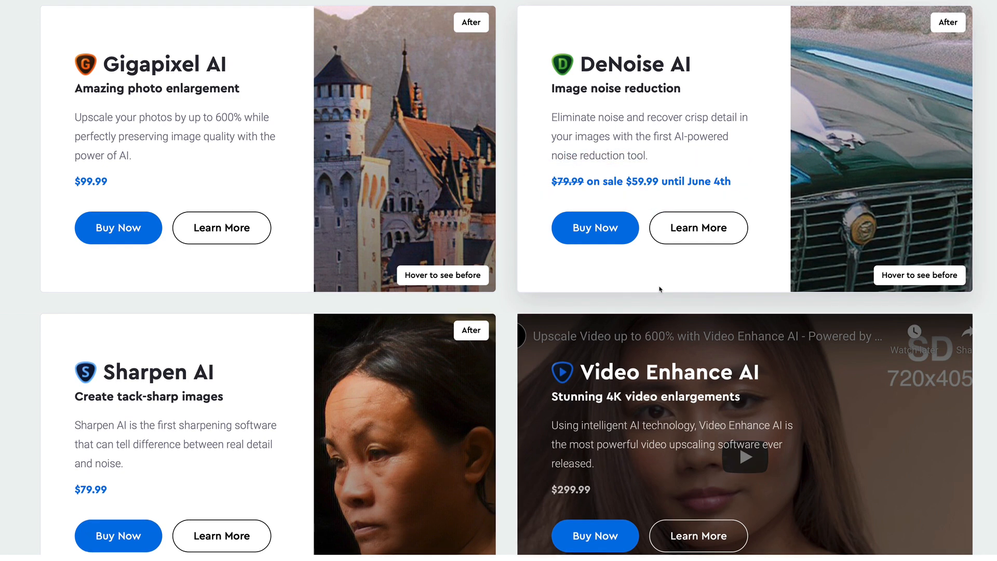
Step: Scroll the v3.1.0 release notes down to the EXIF, file-saving and DNG fixes
scroll(down, 3)
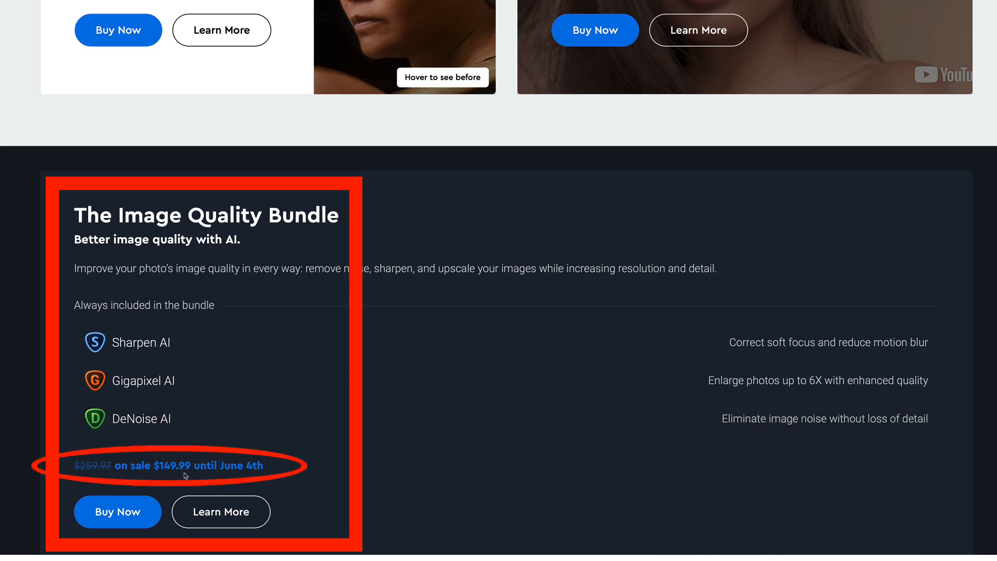
scroll(down, 3)
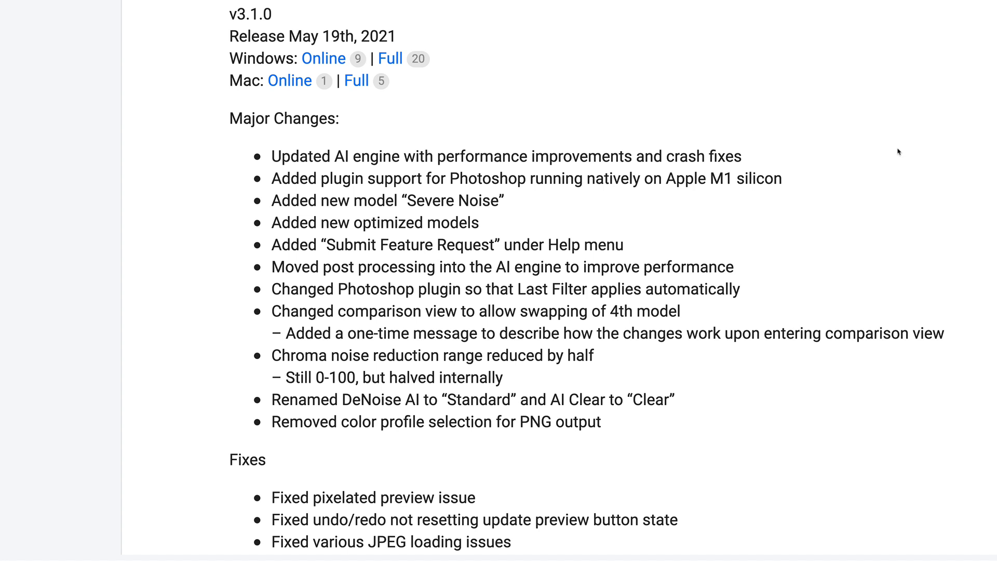
scroll(down, 3)
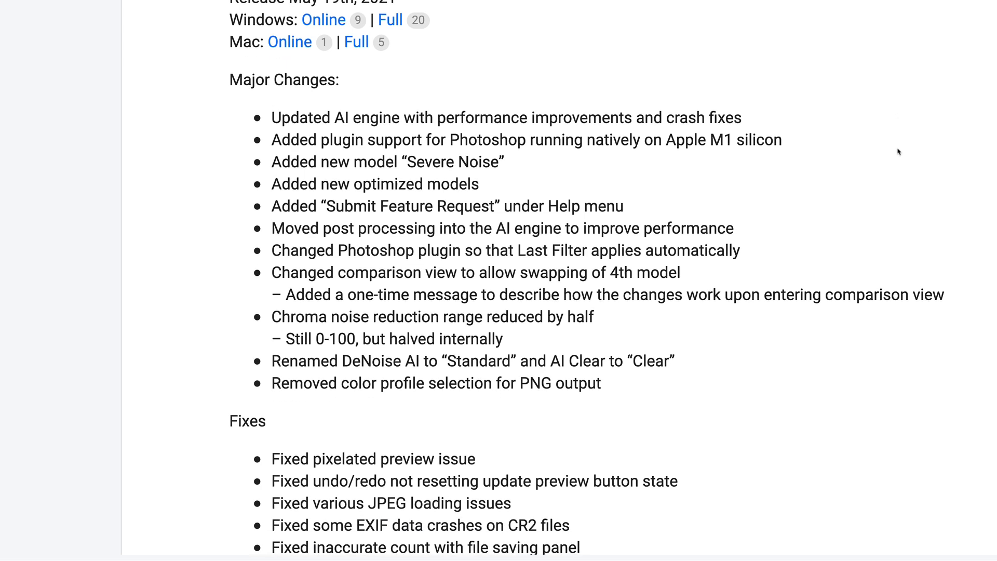
scroll(down, 3)
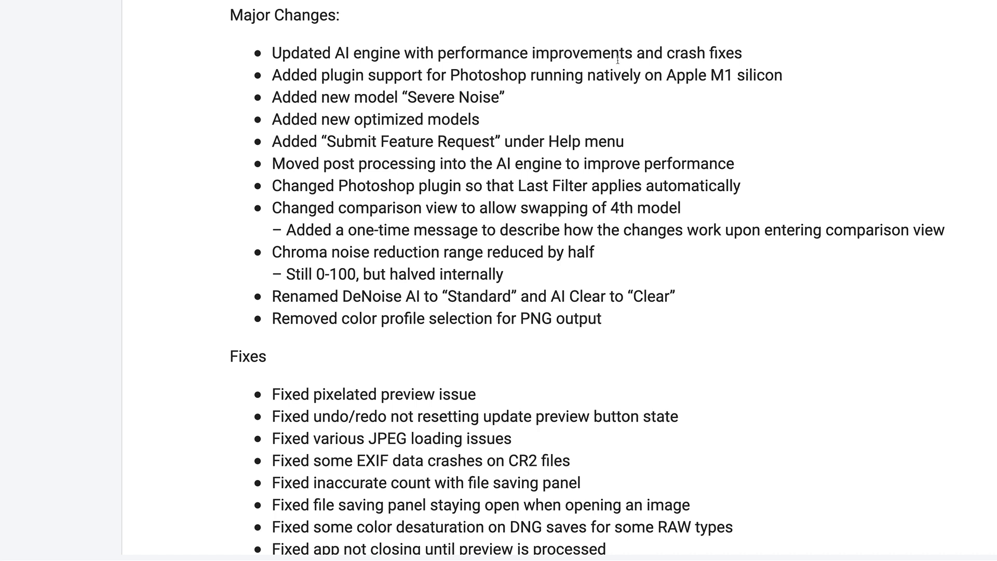
mouse_move(418, 111)
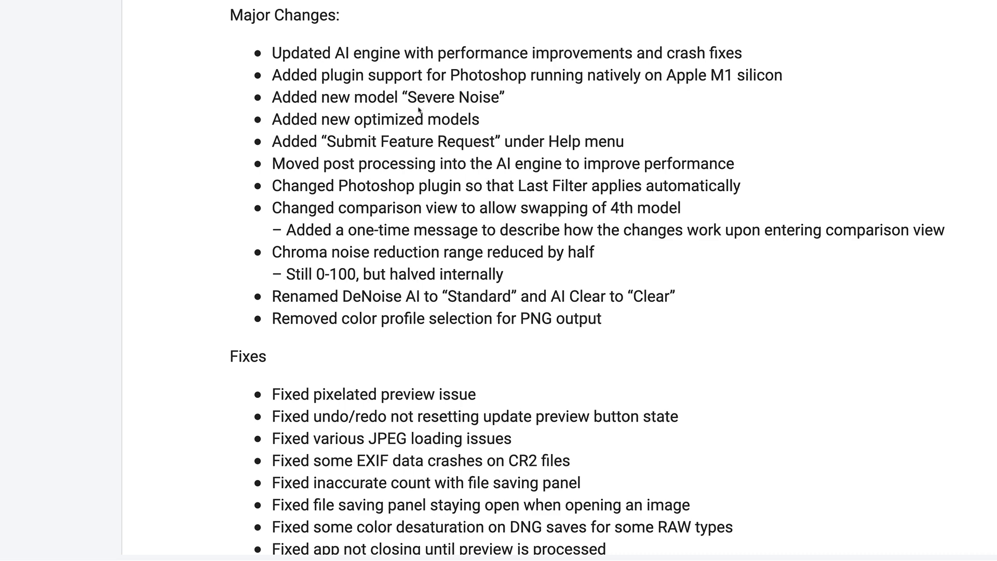
mouse_move(450, 108)
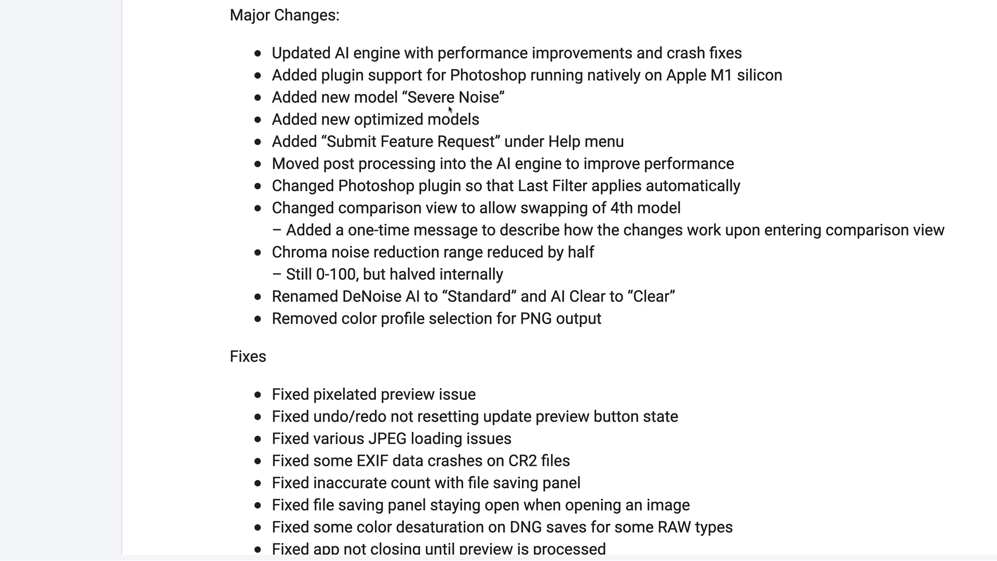
mouse_move(561, 97)
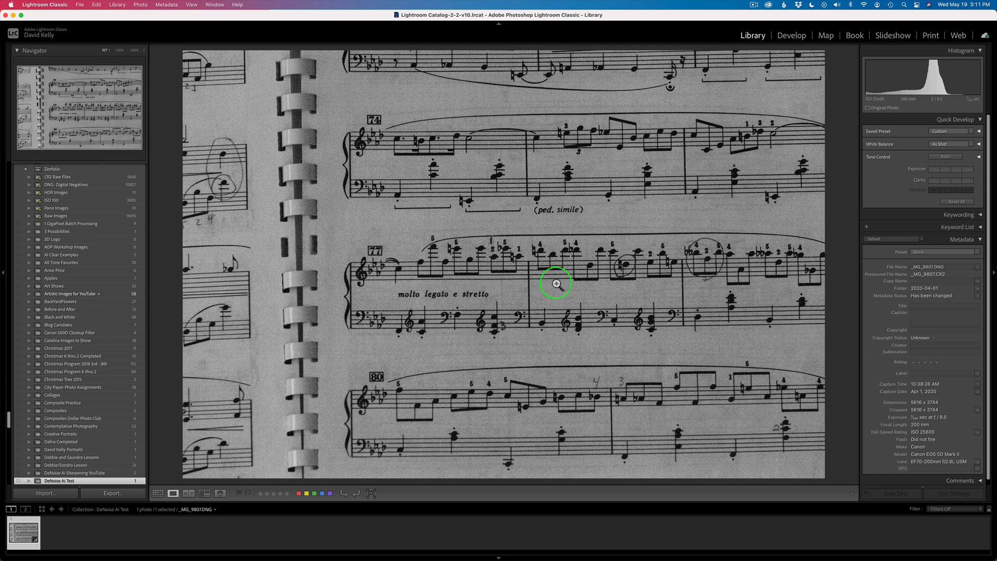
mouse_move(545, 261)
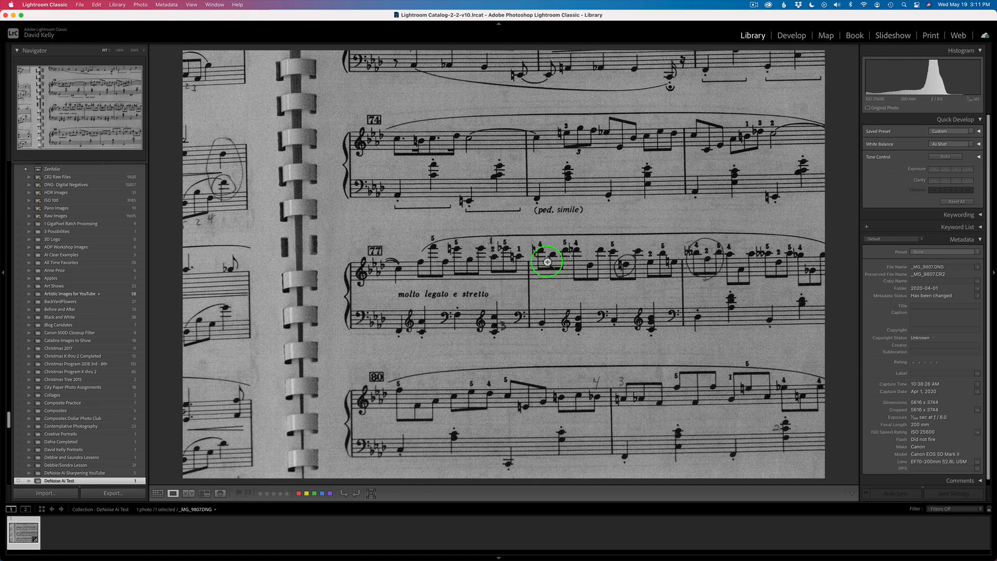
Step: Send the sheet-music photo to Topaz DeNoise AI as a TIFF copy with Lightroom adjustments
right_click(546, 261)
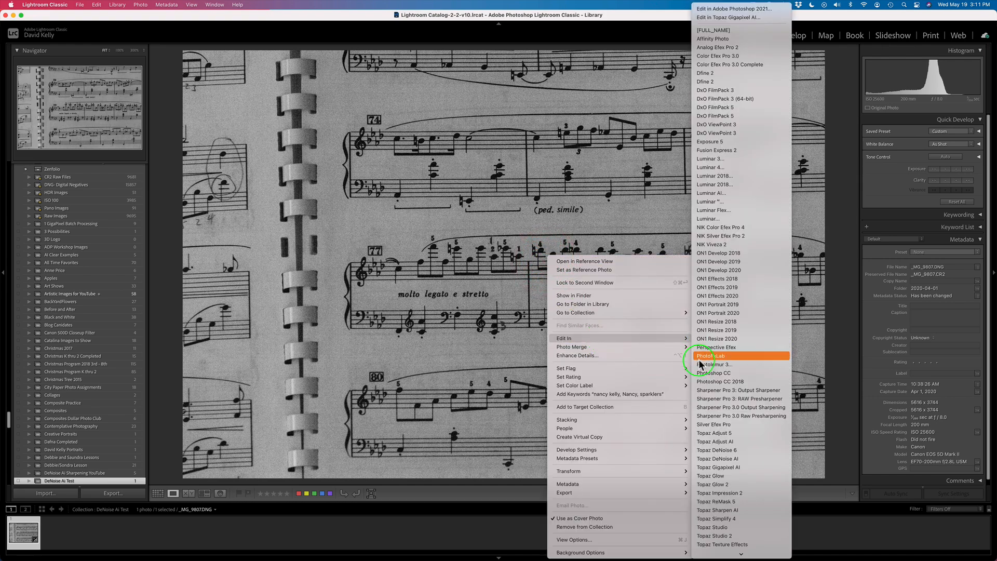
click(718, 458)
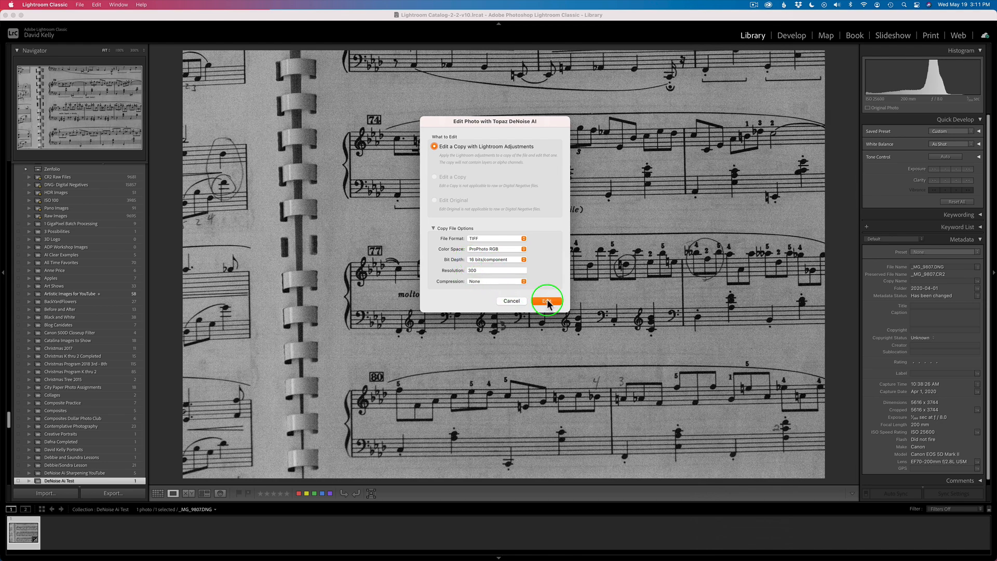
click(546, 300)
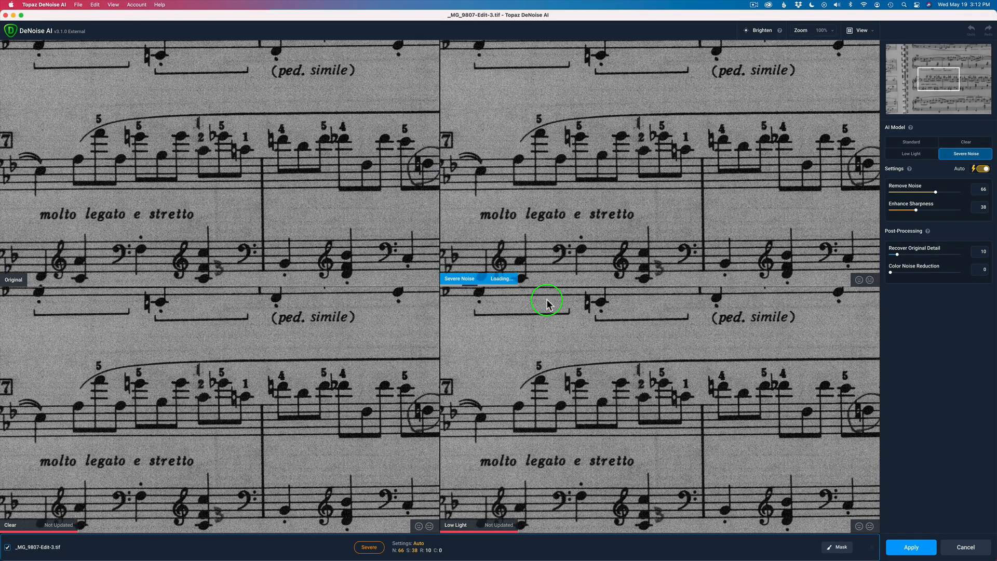
Step: Render the Clear and Low Light previews, then reselect the Severe Noise pane
click(965, 142)
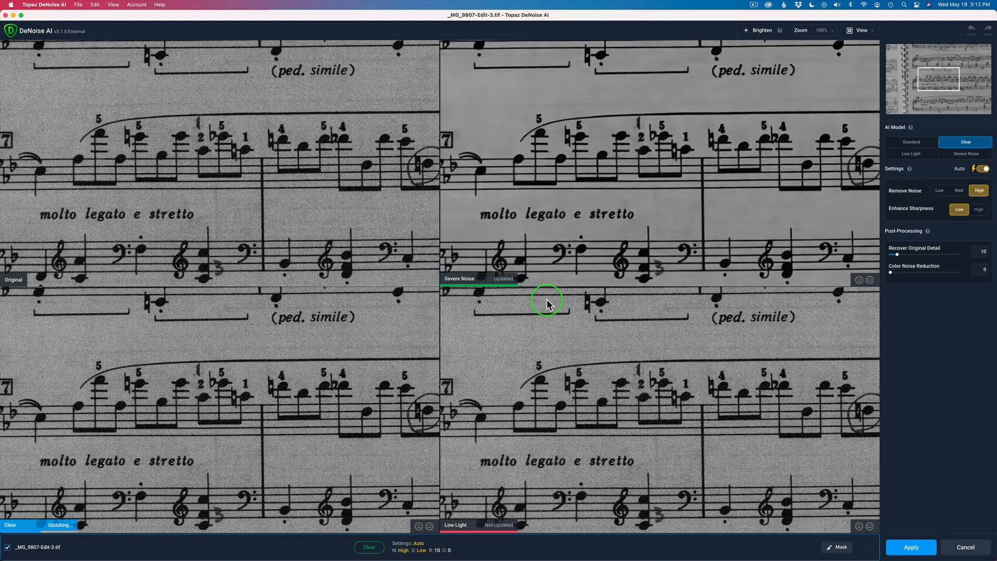
click(911, 153)
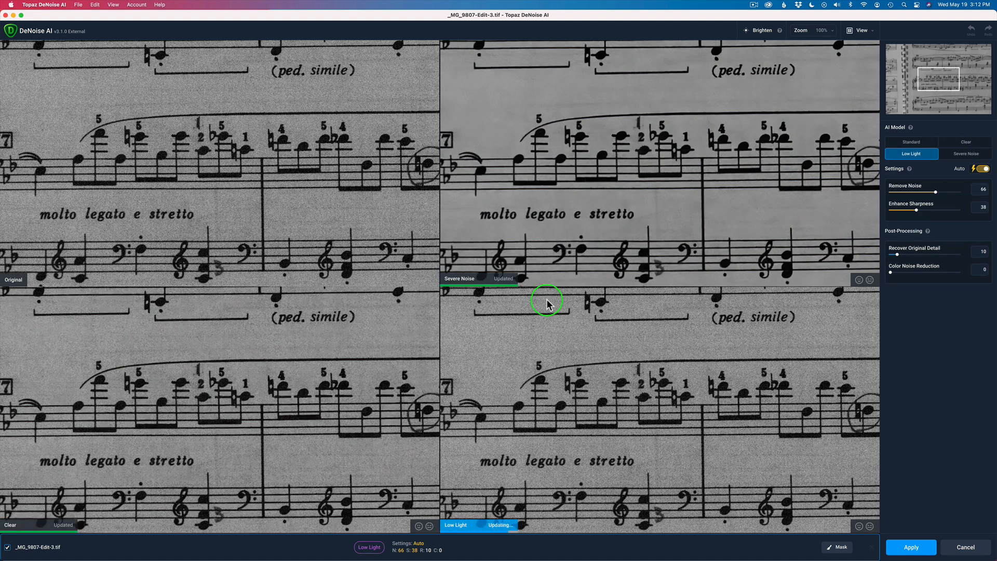
click(965, 154)
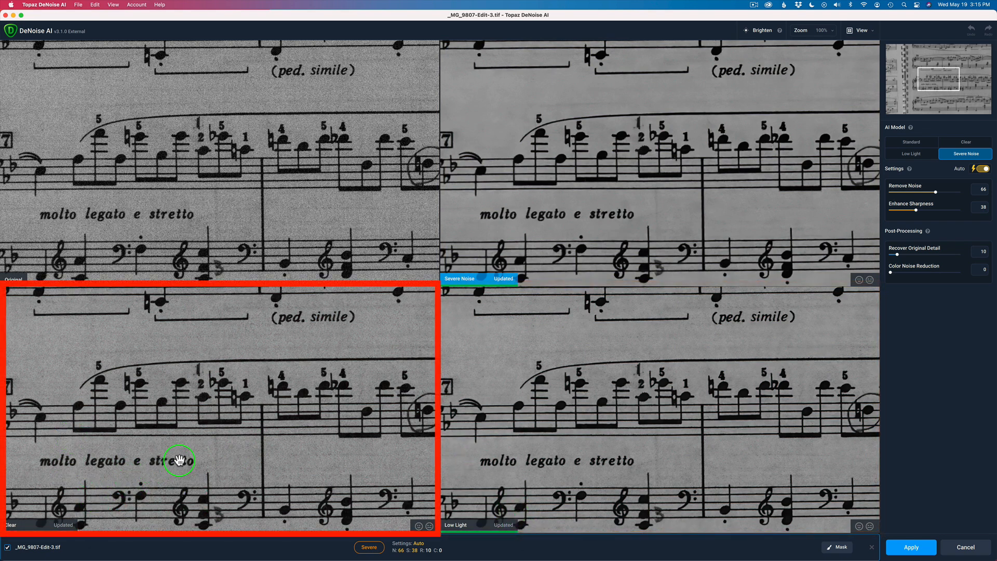
mouse_move(556, 425)
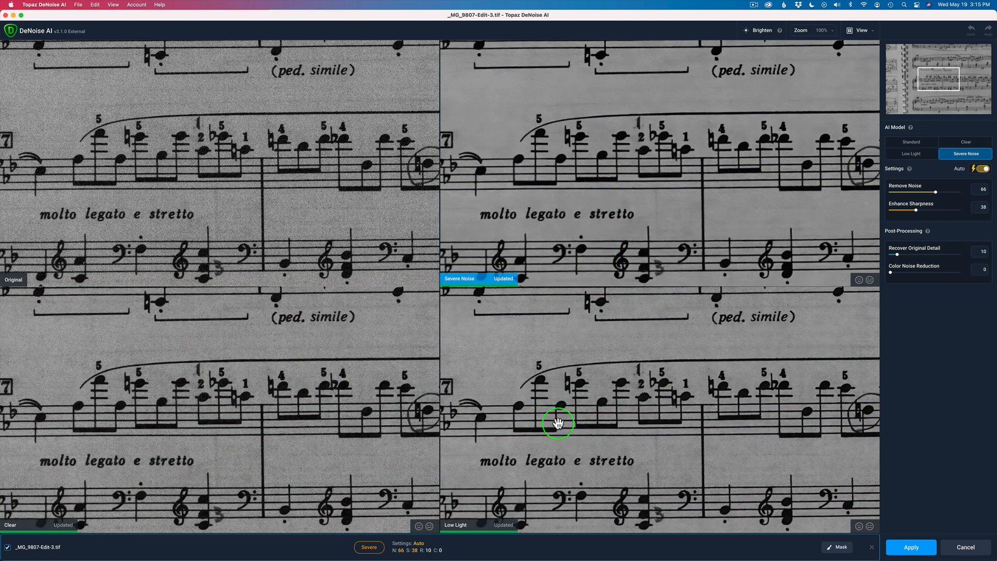
mouse_move(972, 195)
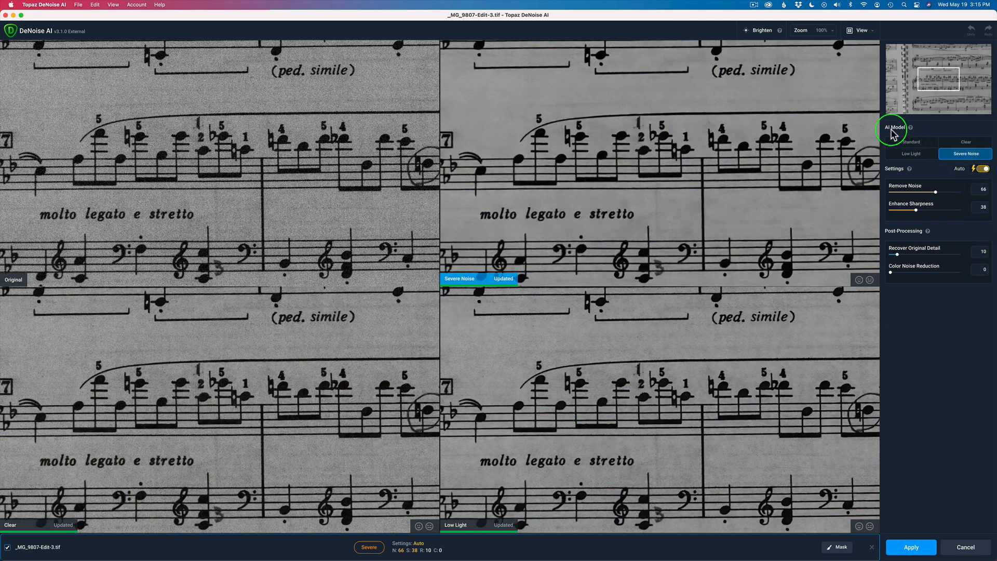
mouse_move(903, 135)
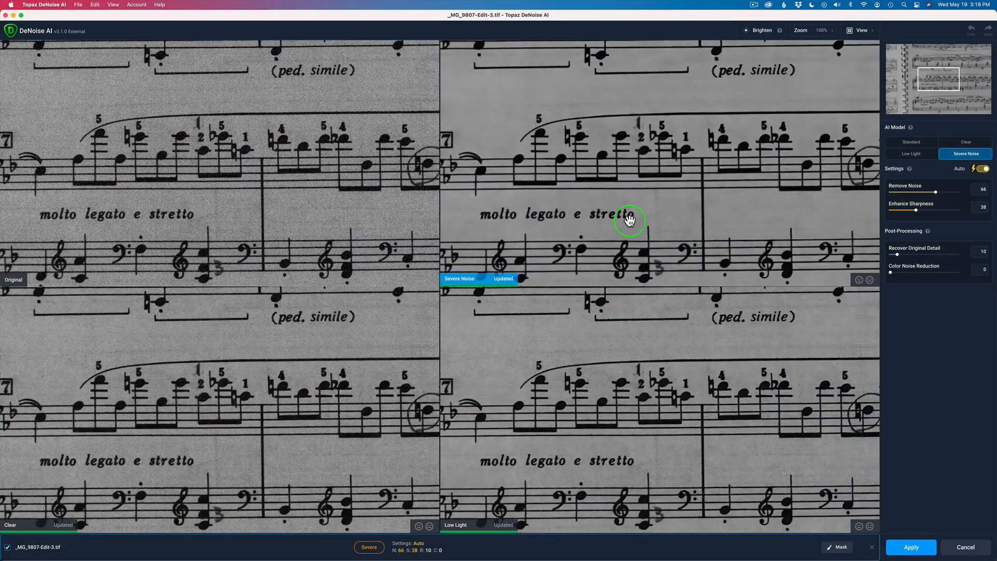
mouse_move(610, 223)
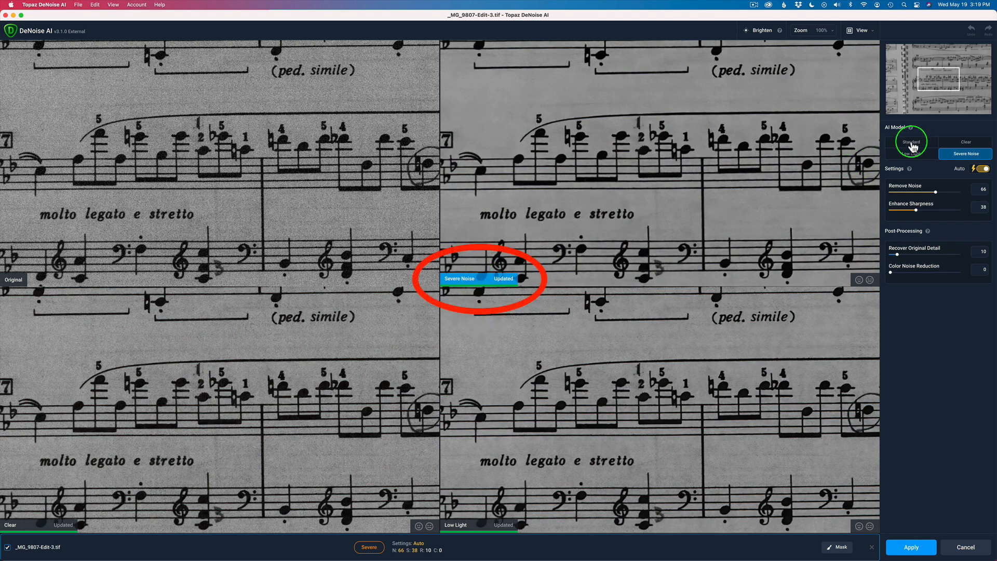
Step: Set the previews to Standard and Clear, and switch the Low Light pane to Severe Noise
click(910, 142)
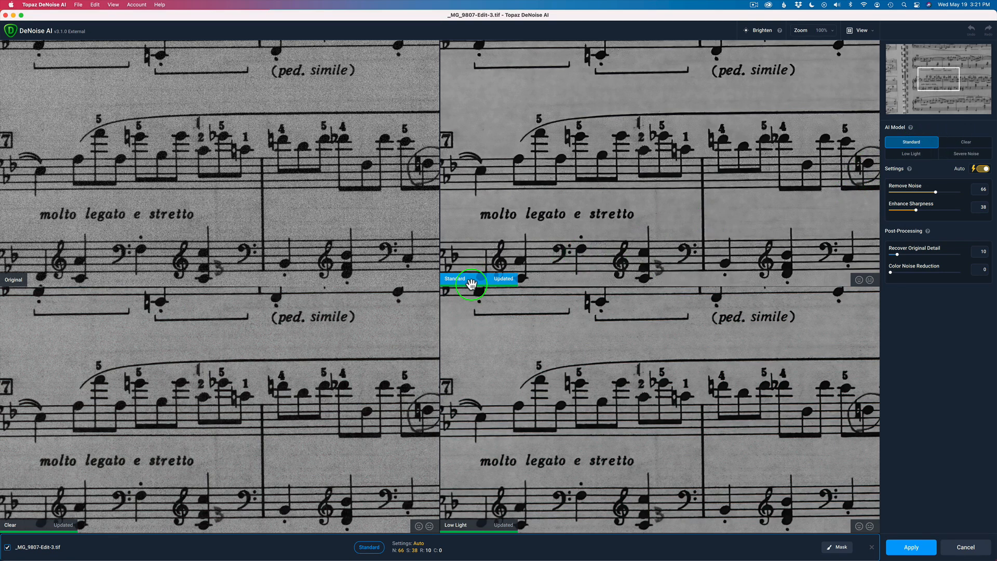
click(965, 141)
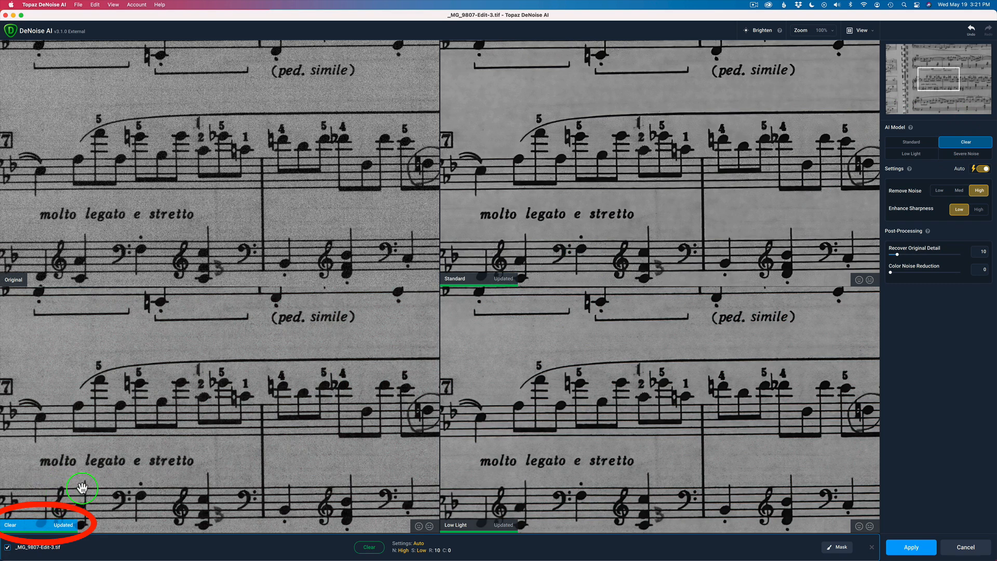
mouse_move(79, 496)
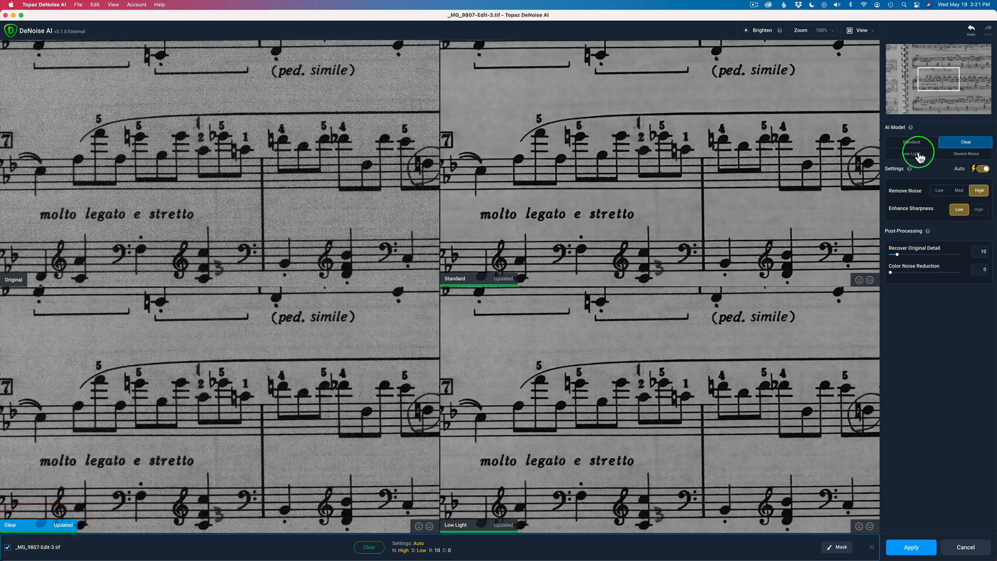
click(911, 153)
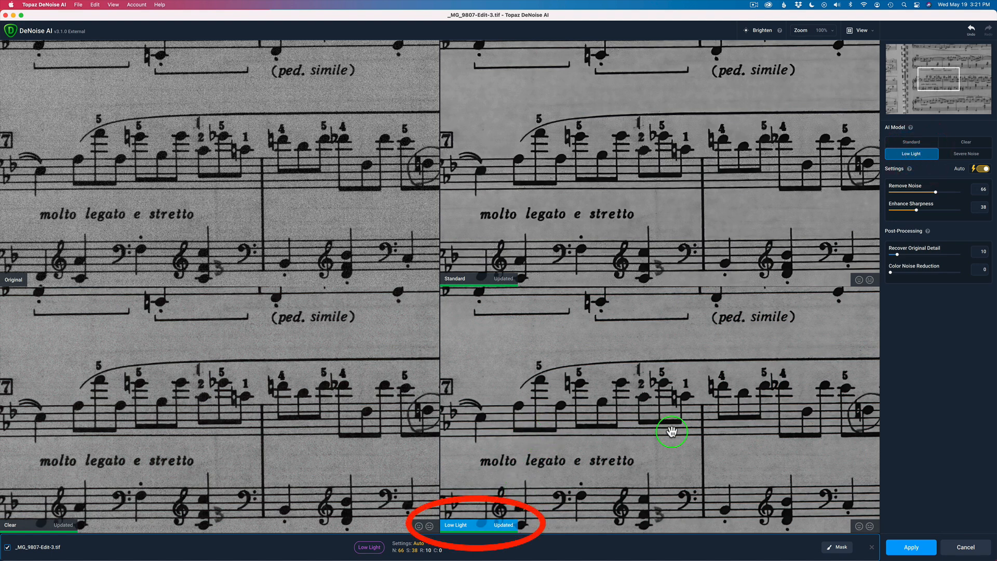
mouse_move(964, 163)
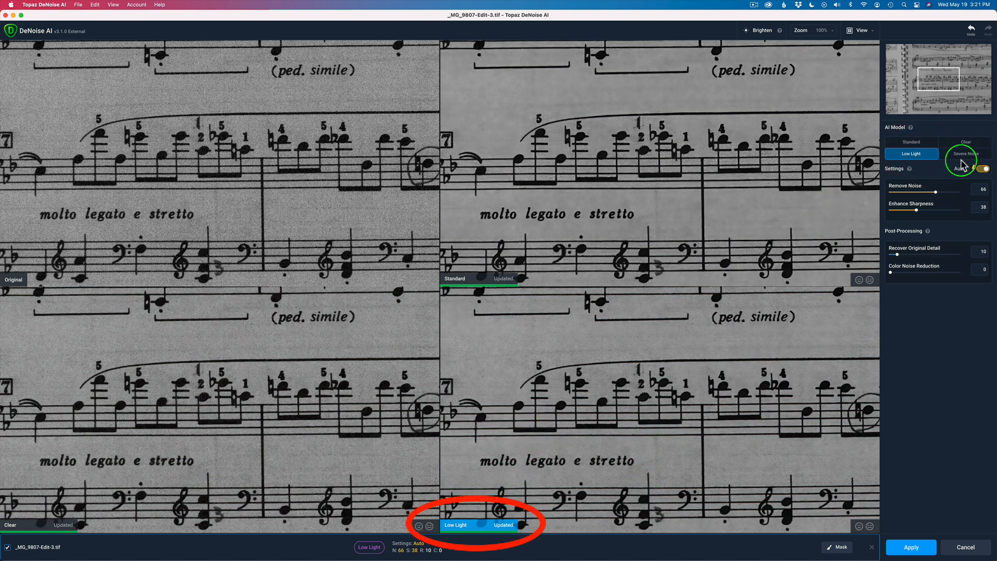
click(964, 153)
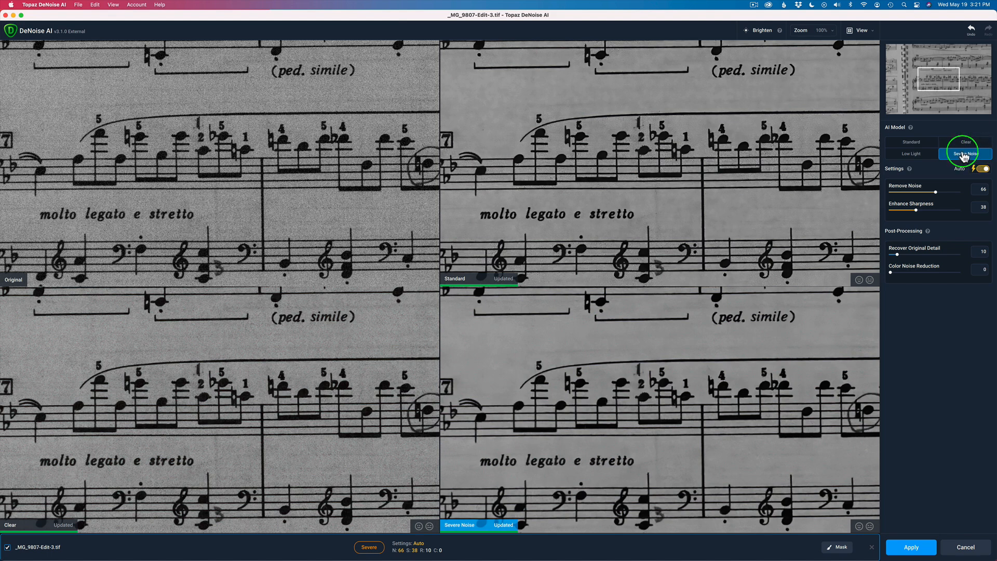
mouse_move(477, 524)
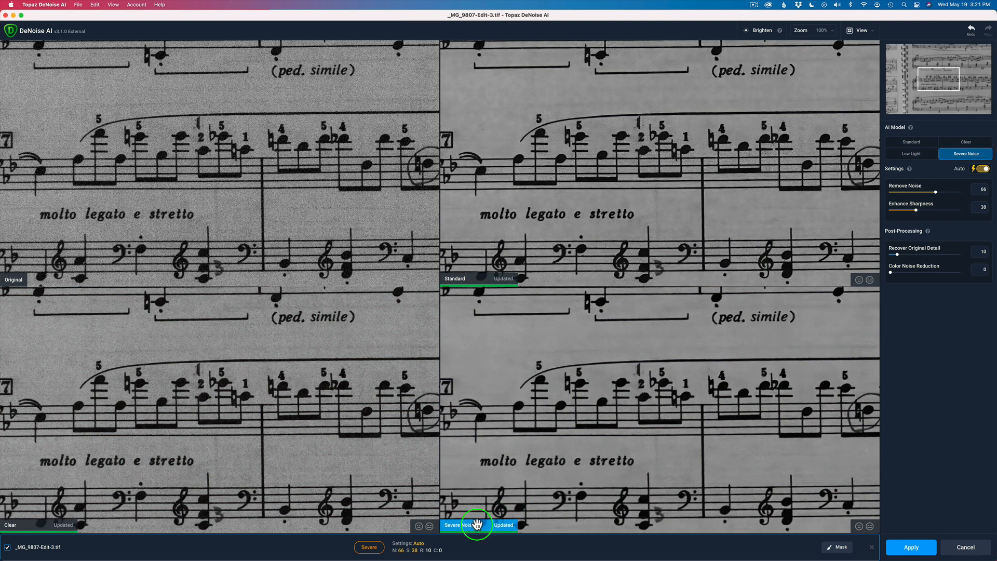
mouse_move(514, 506)
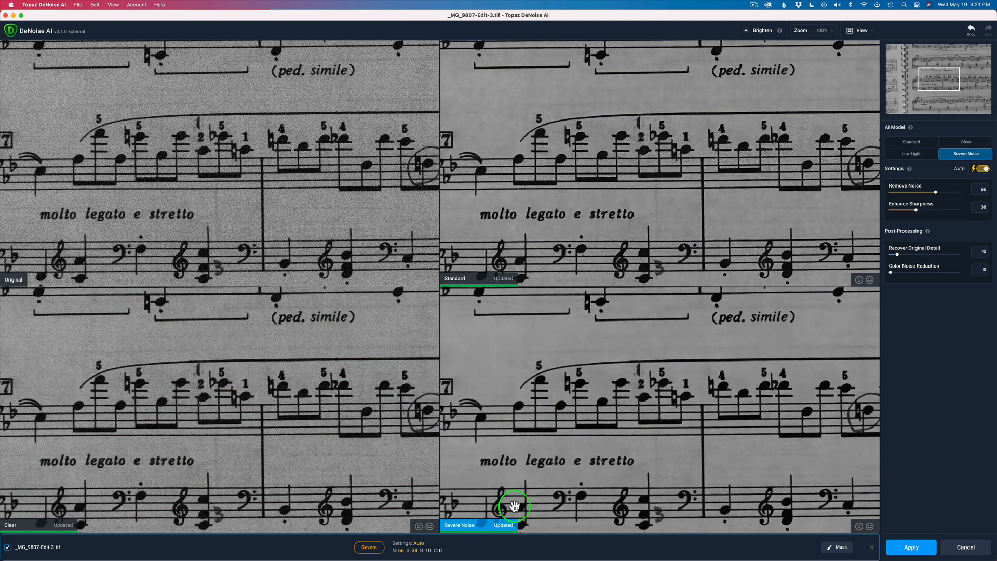
mouse_move(926, 522)
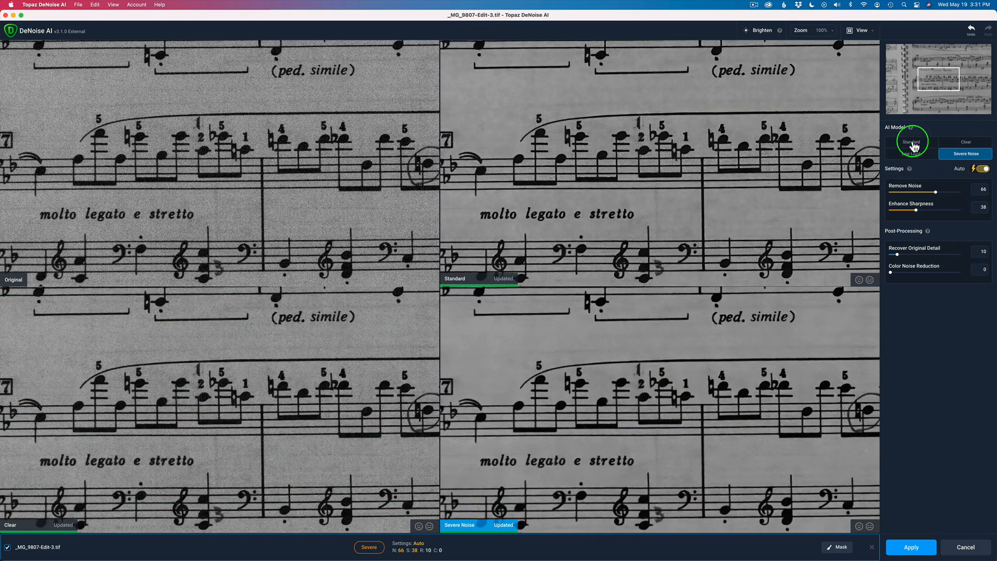
Step: Review Standard and Clear, switch the bottom-left pane to Low Light, reselect Severe Noise
click(910, 141)
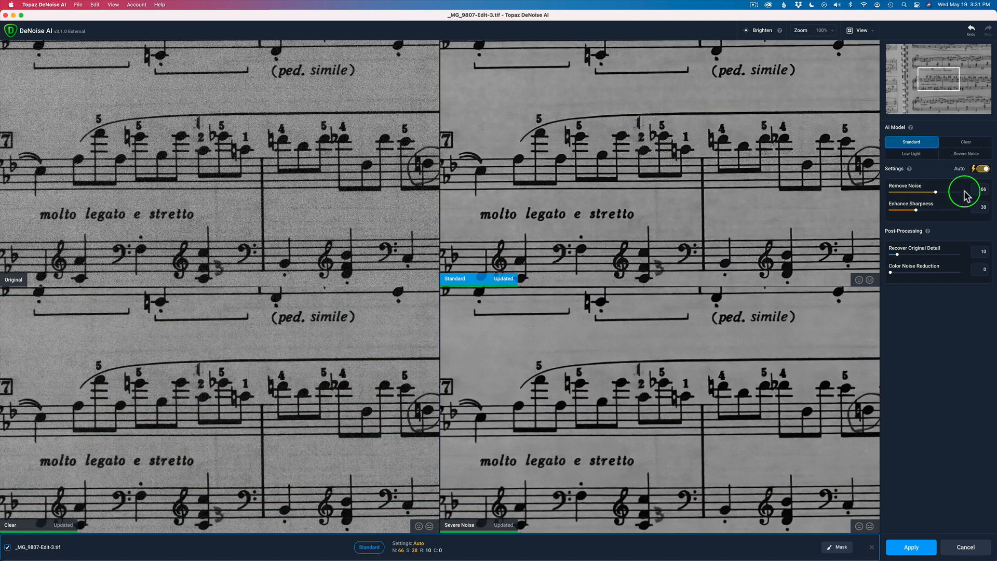
mouse_move(967, 170)
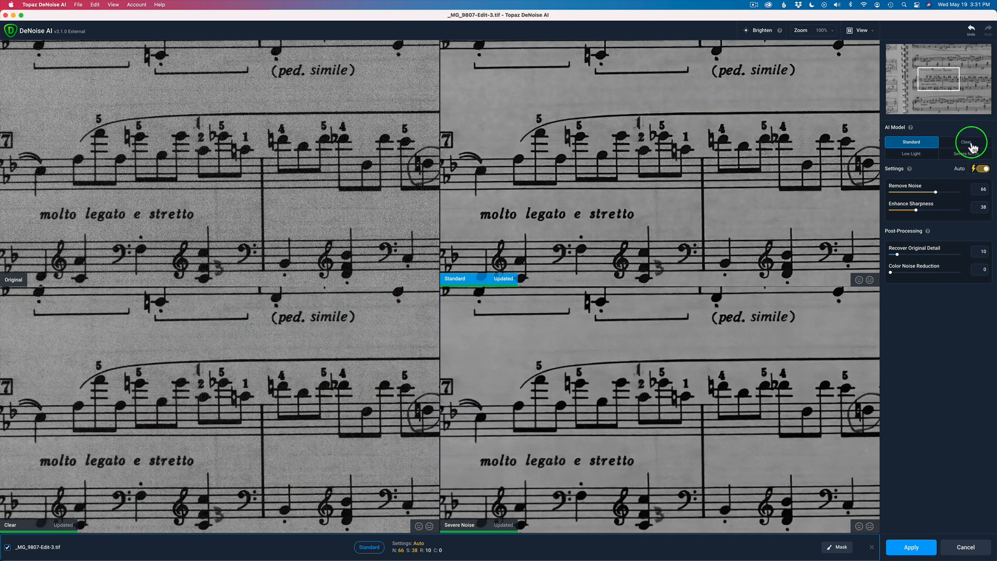
click(965, 142)
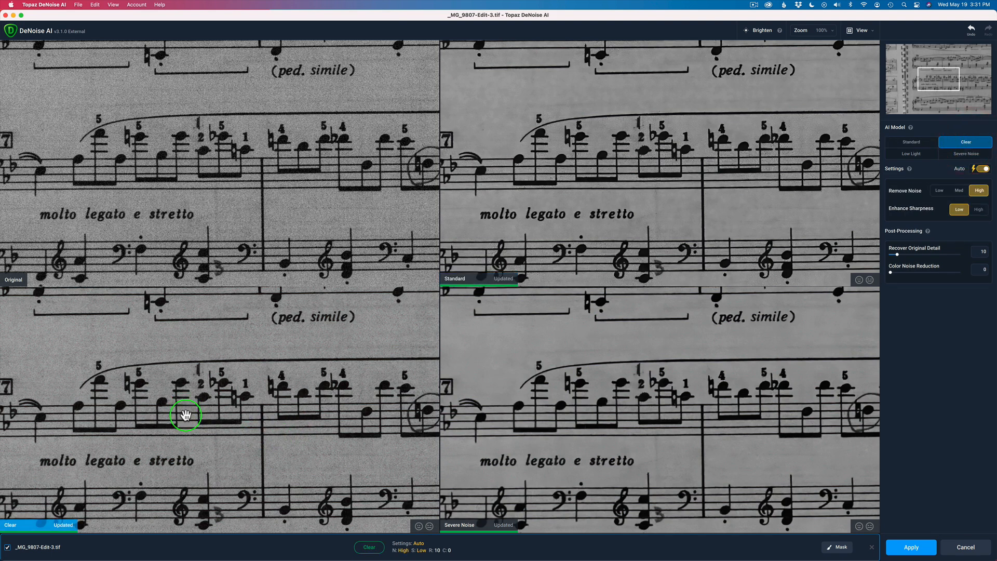
mouse_move(217, 459)
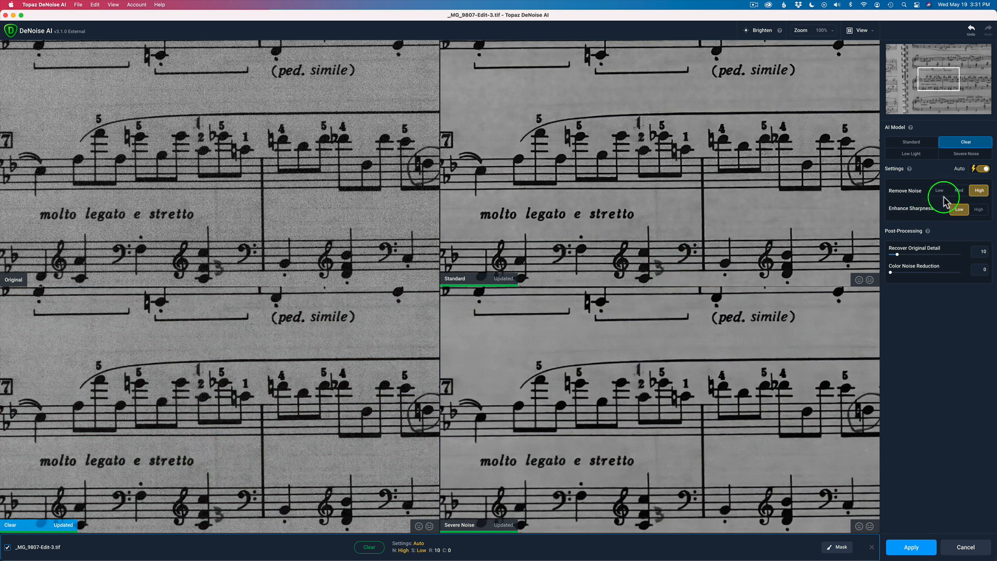
click(910, 153)
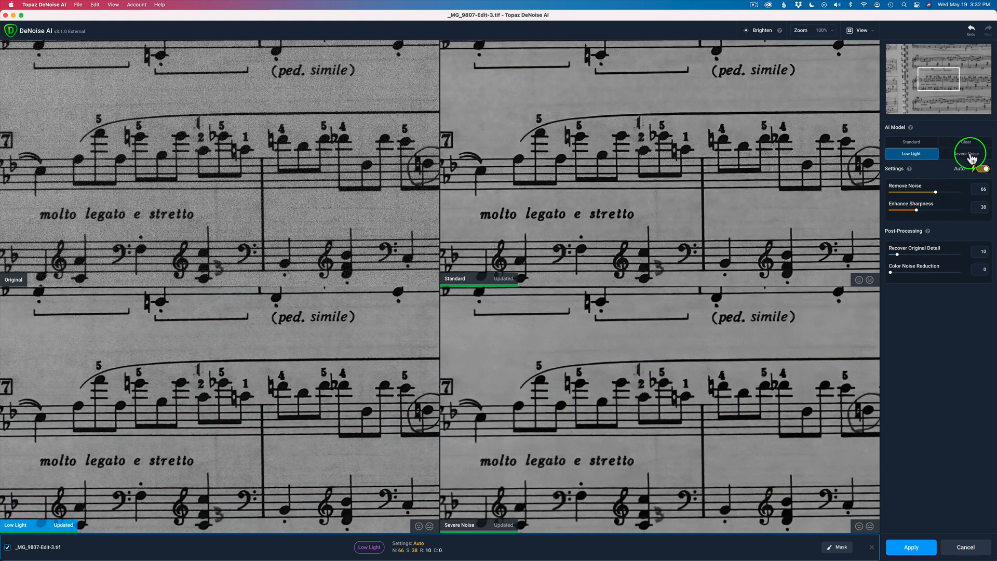
click(965, 153)
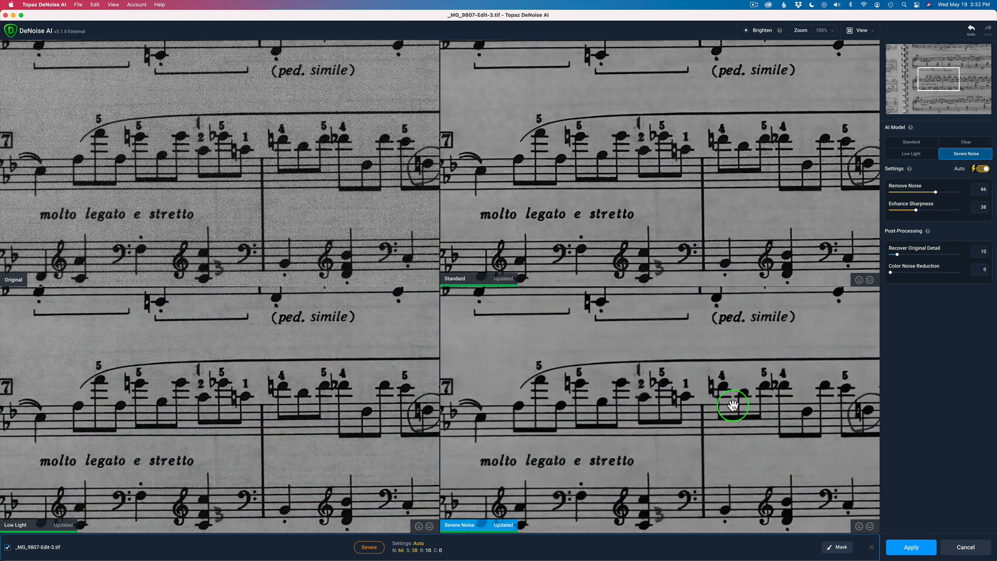
mouse_move(925, 282)
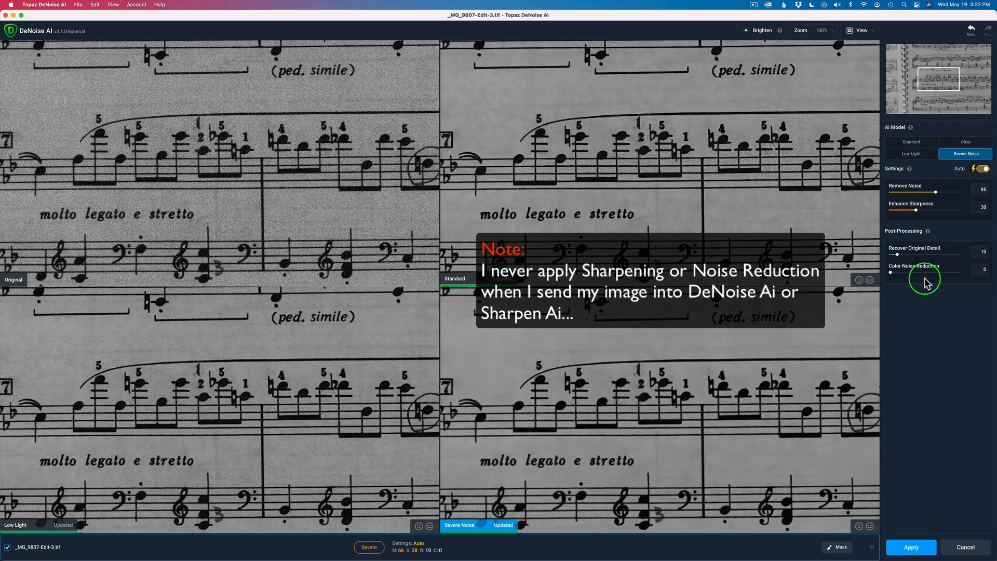
mouse_move(984, 253)
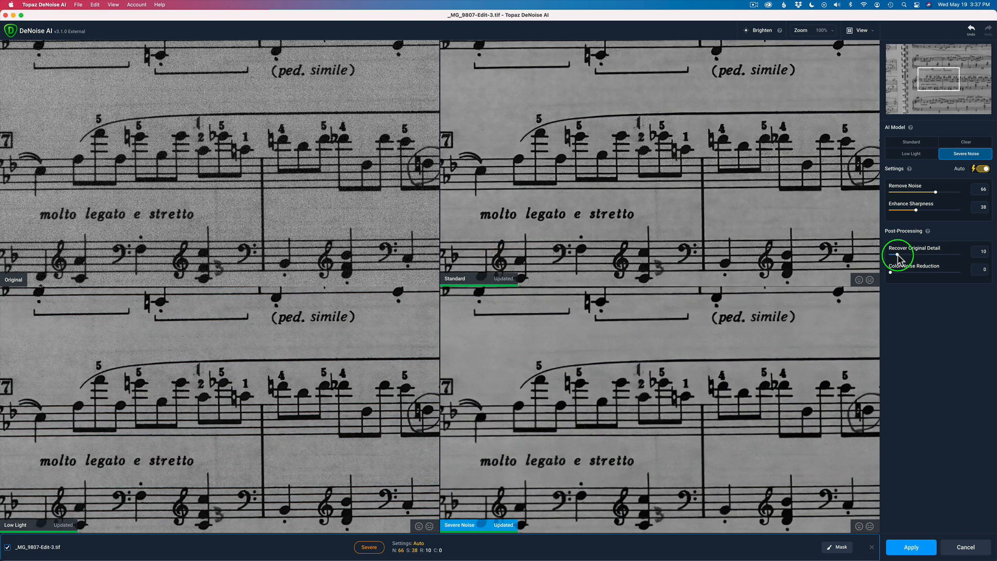
mouse_move(931, 260)
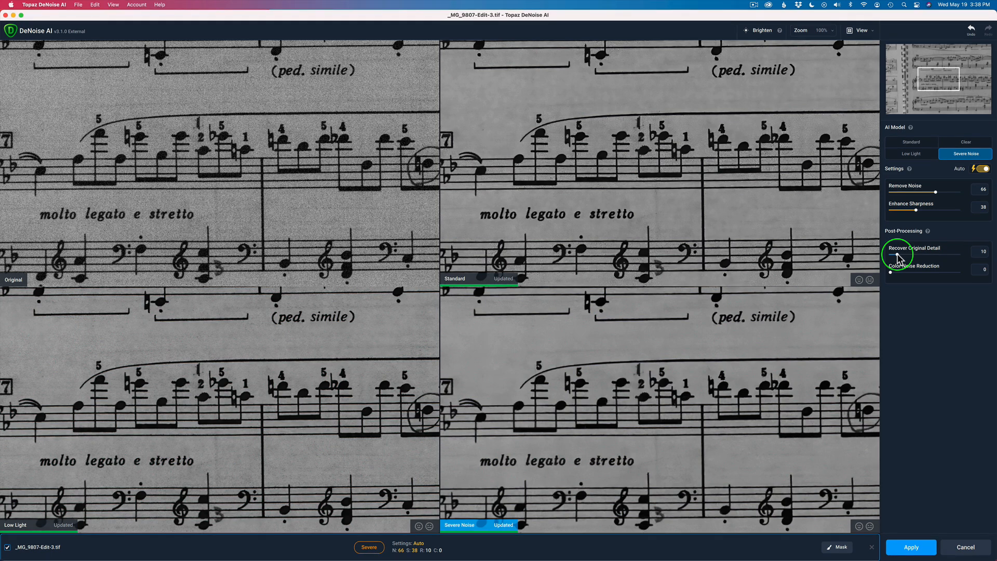
mouse_move(918, 343)
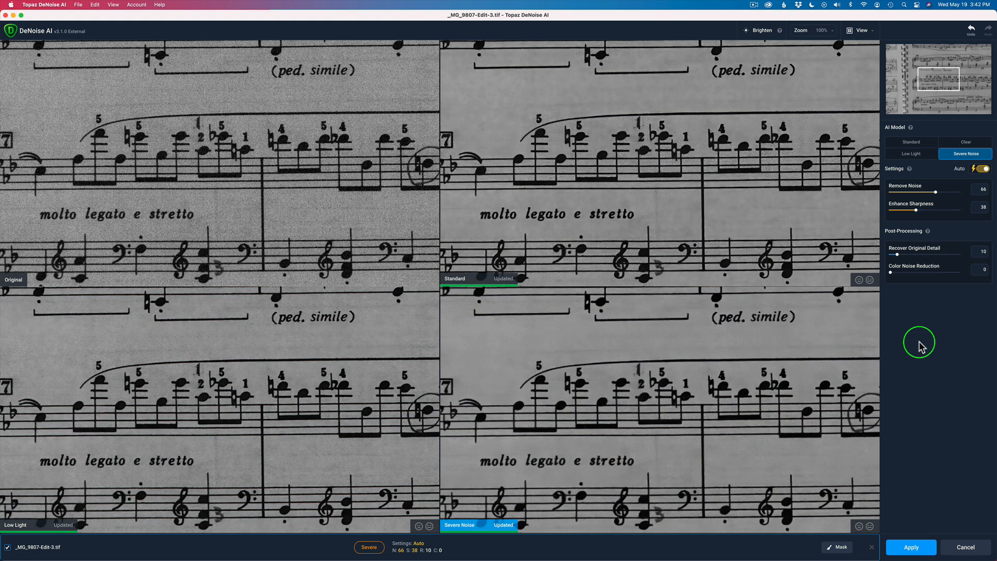
mouse_move(911, 547)
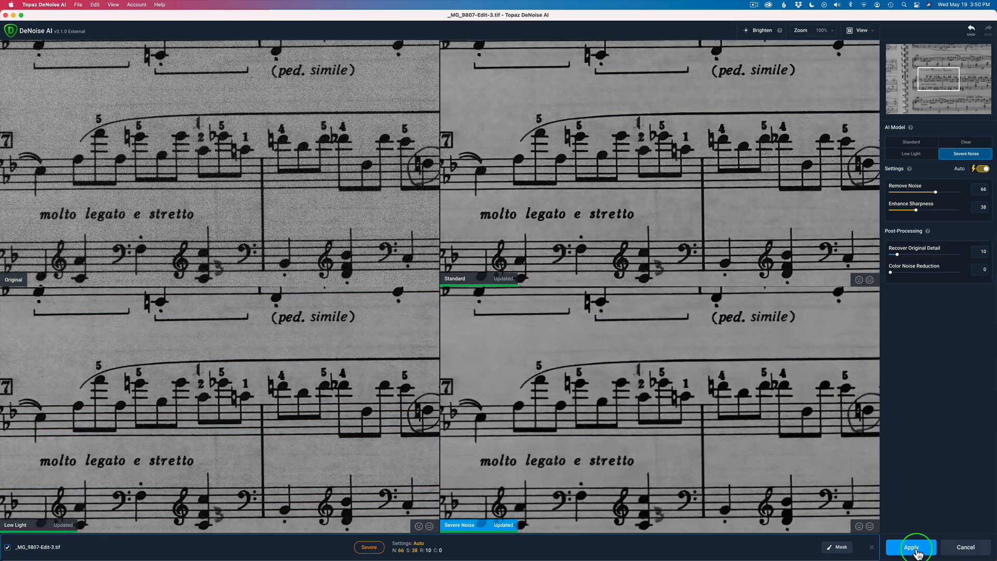
Step: Apply the Severe Noise model and return the processed TIFF to Lightroom
click(911, 547)
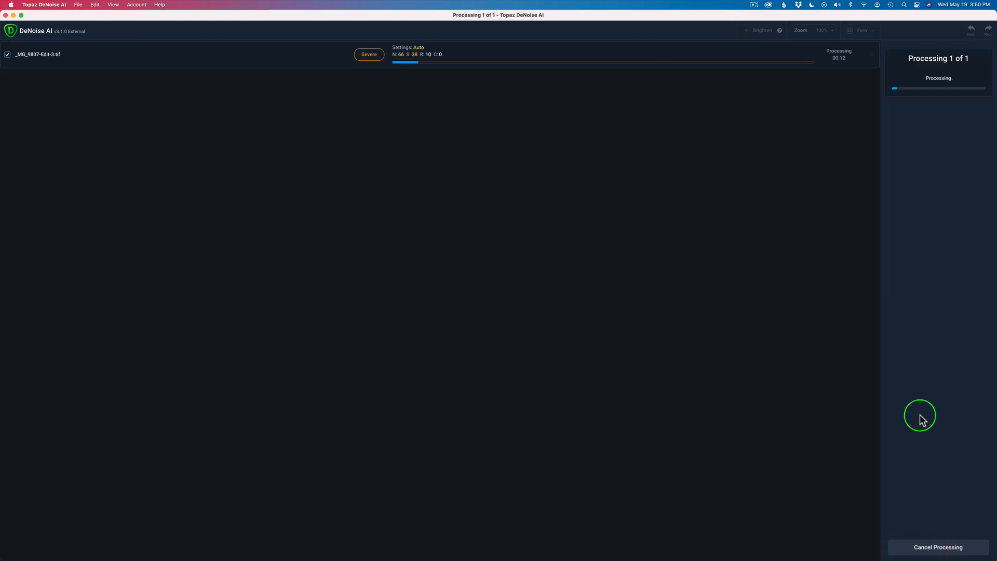
click(937, 547)
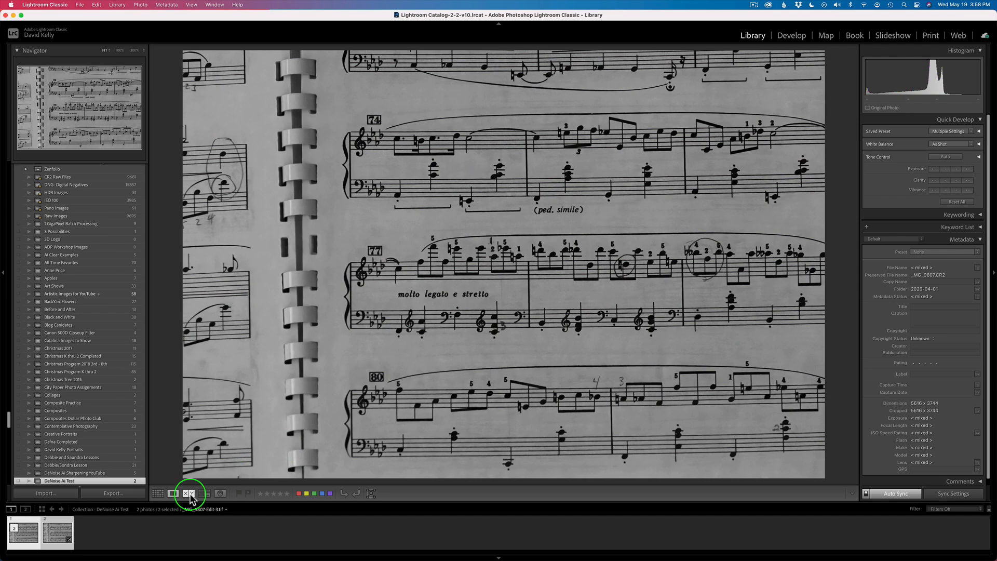
Step: Compare denoised and original photos at 300%, panning to the bass and treble clef notes
click(189, 493)
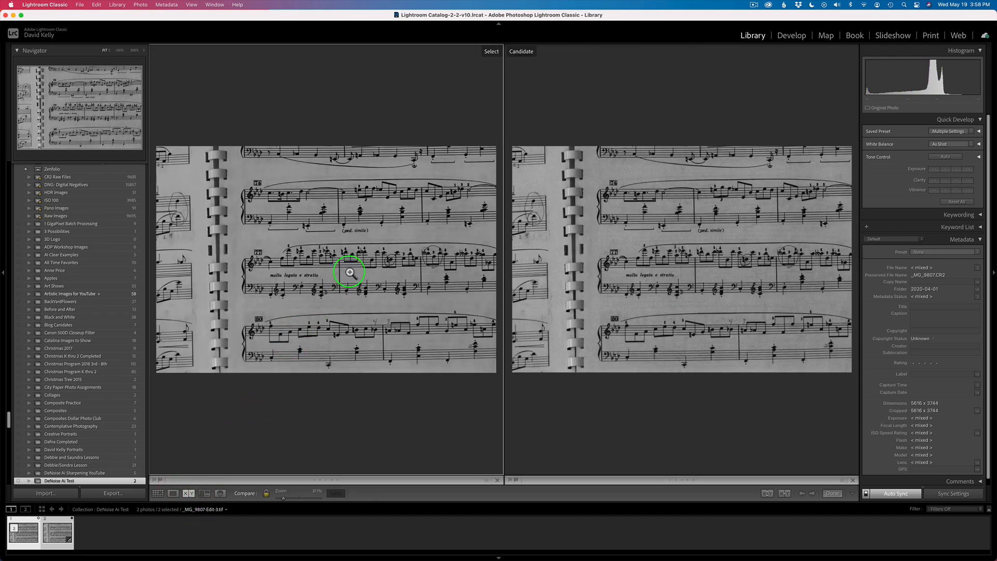
click(349, 272)
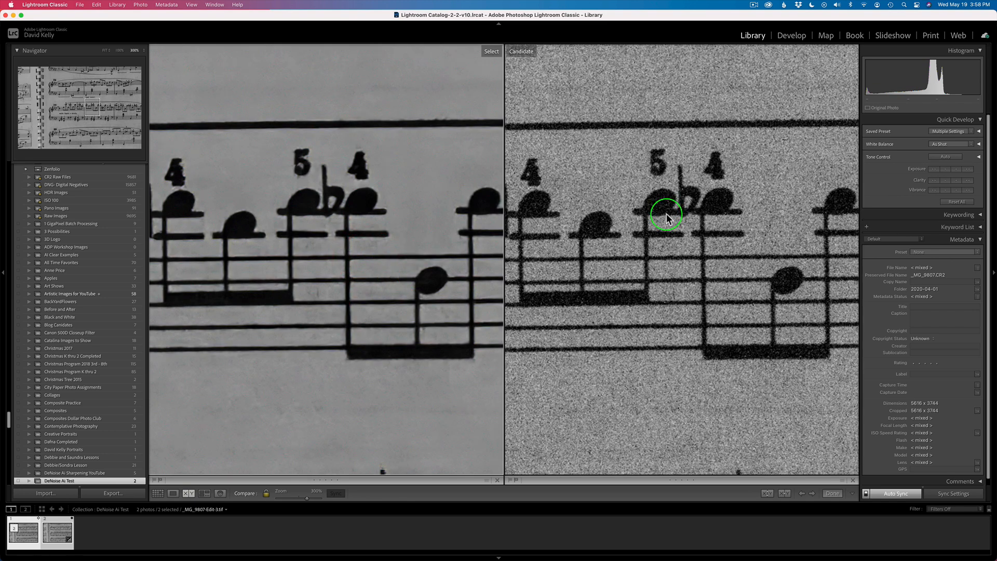
mouse_move(450, 225)
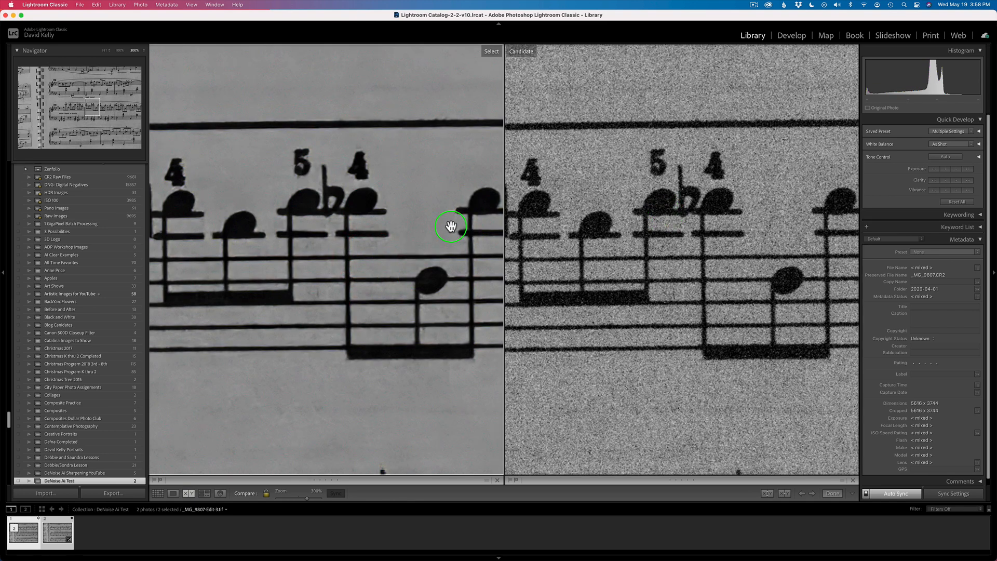
drag(451, 227, 399, 235)
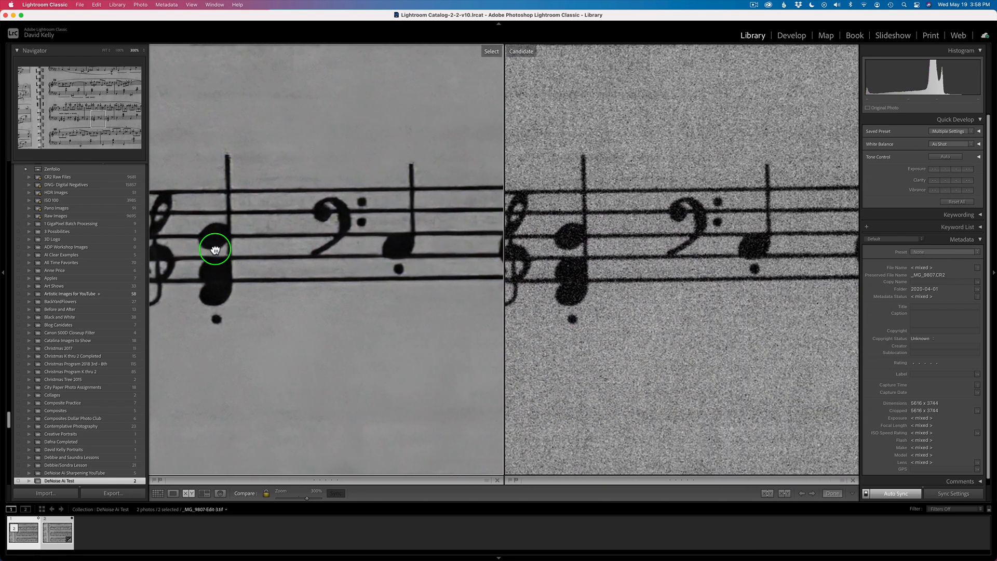
drag(215, 248, 239, 272)
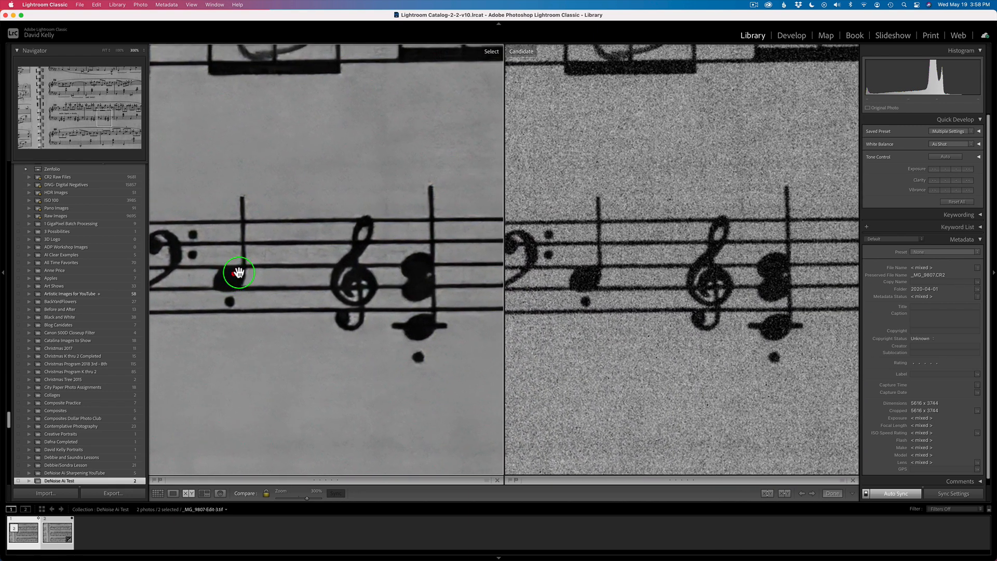